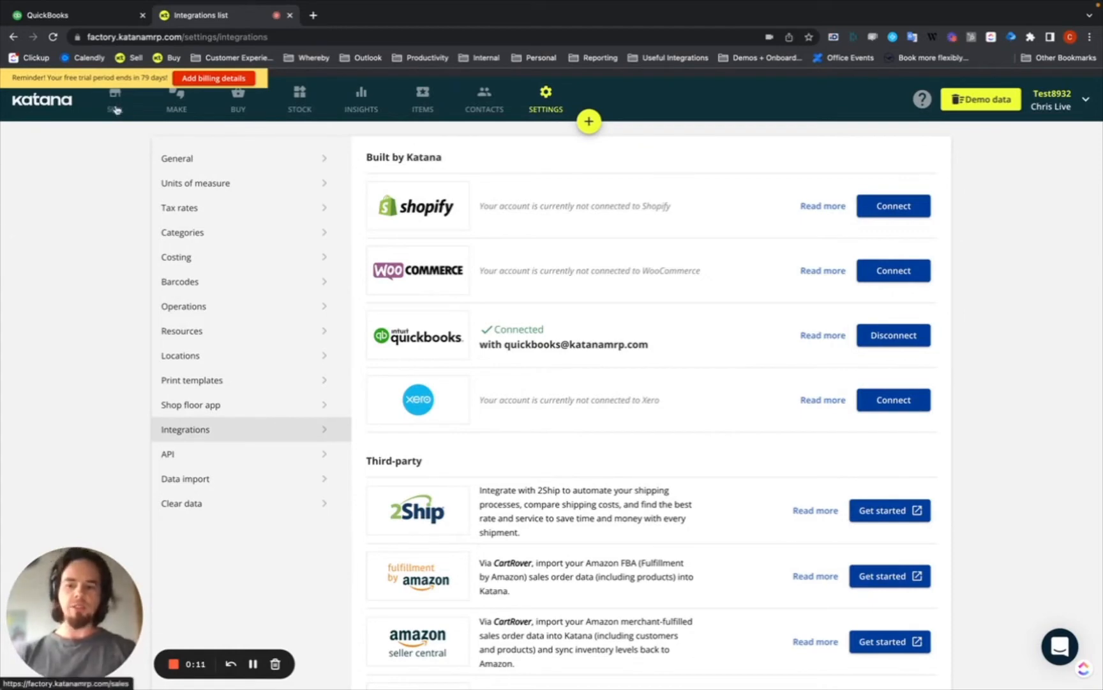
{"action": "mouse_move", "coordinate": [115, 109]}
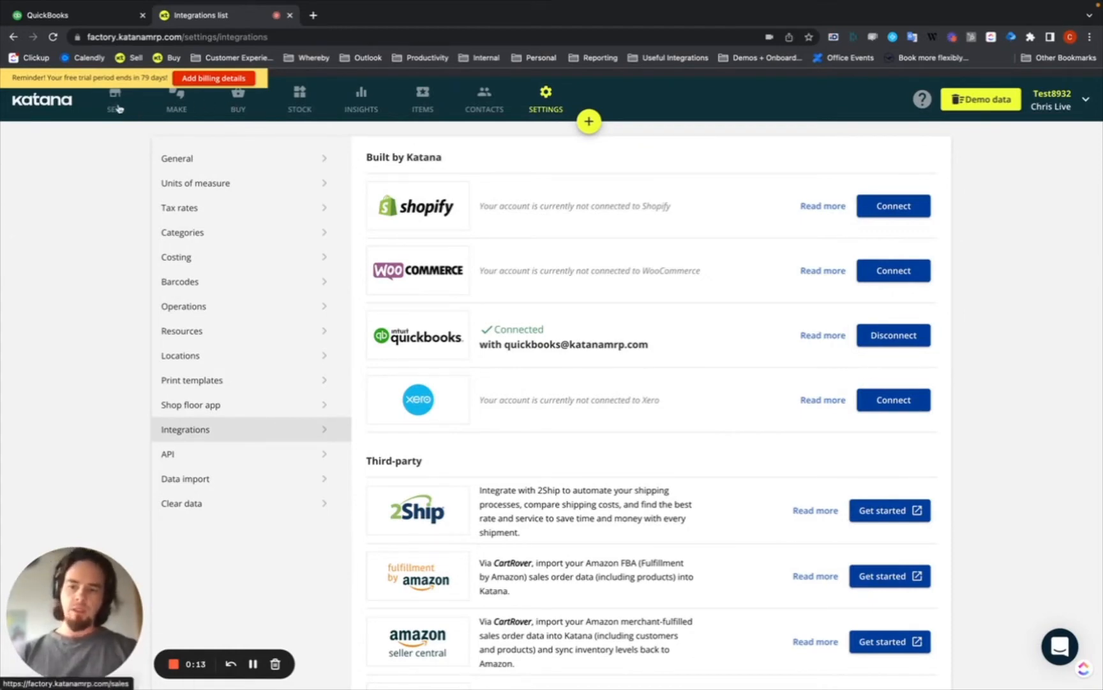
Open sales order SO-3 [DEMO] for Jack Carpets from the Sales orders list
{"action": "left_click", "coordinate": [114, 98]}
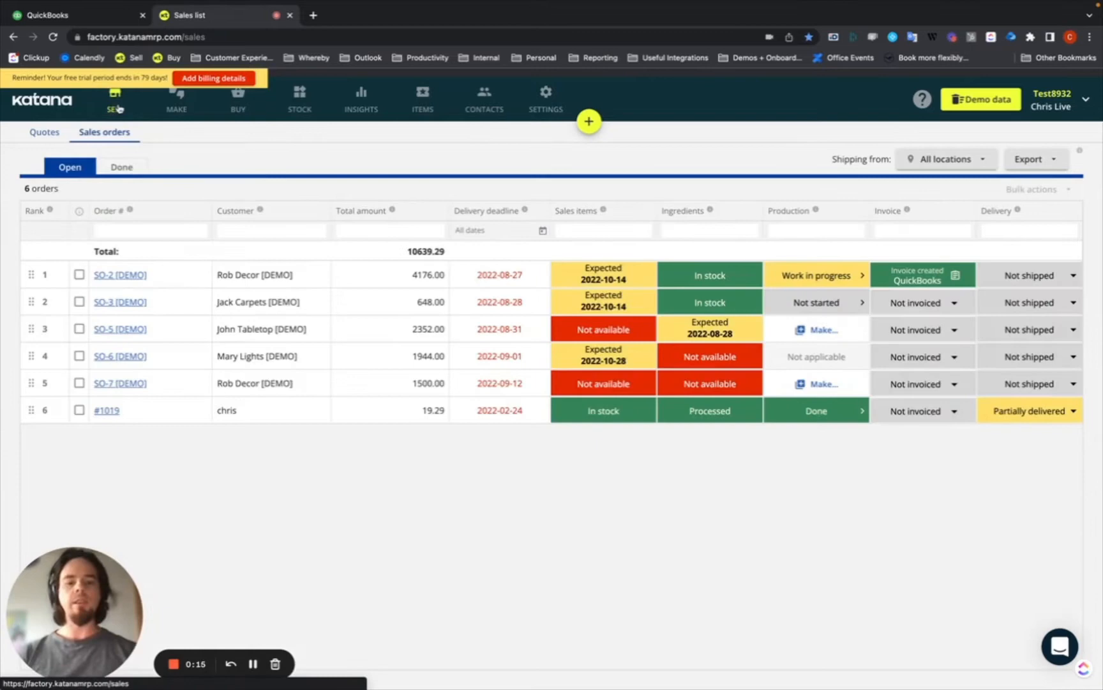
{"action": "mouse_move", "coordinate": [909, 464]}
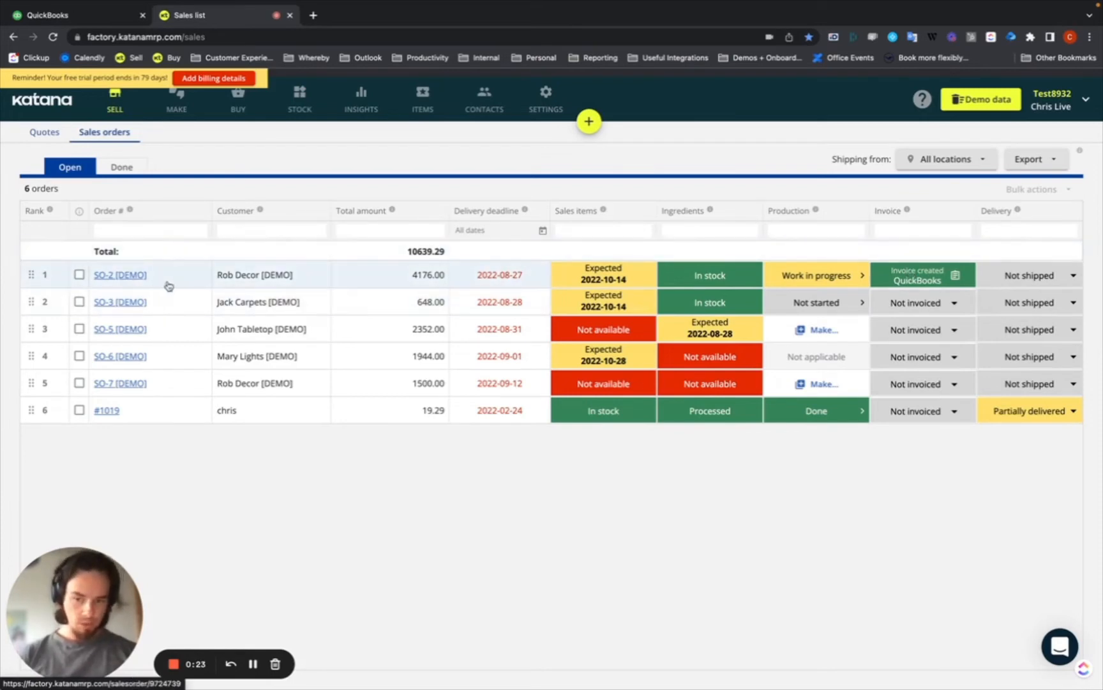
{"action": "mouse_move", "coordinate": [946, 306]}
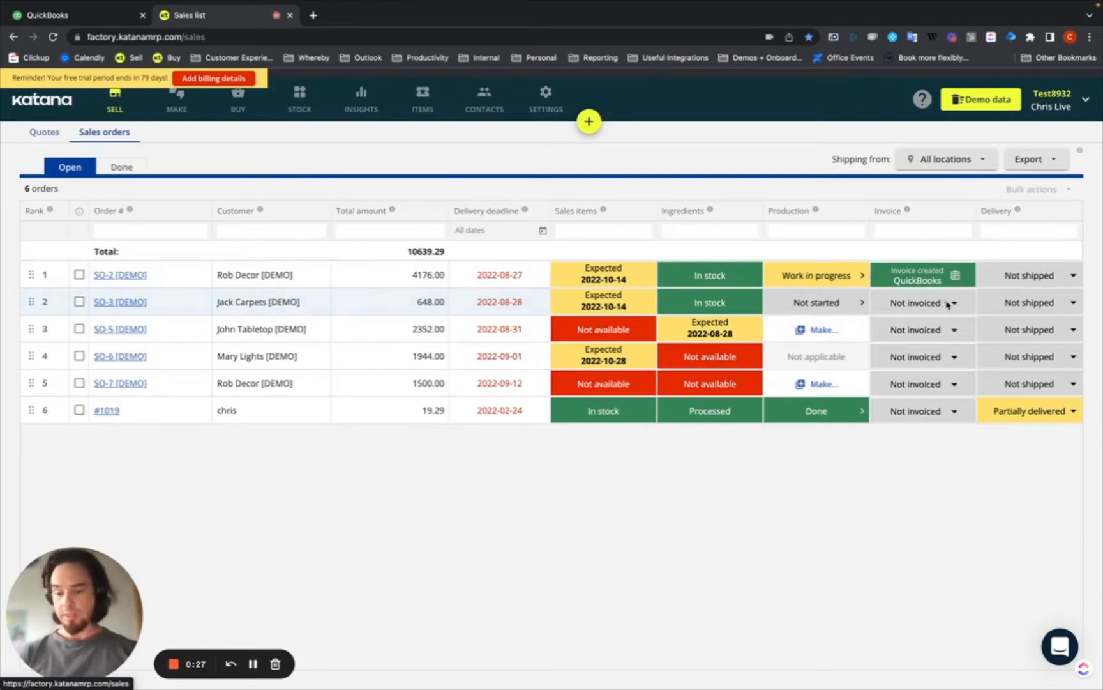
{"action": "left_click", "coordinate": [953, 302]}
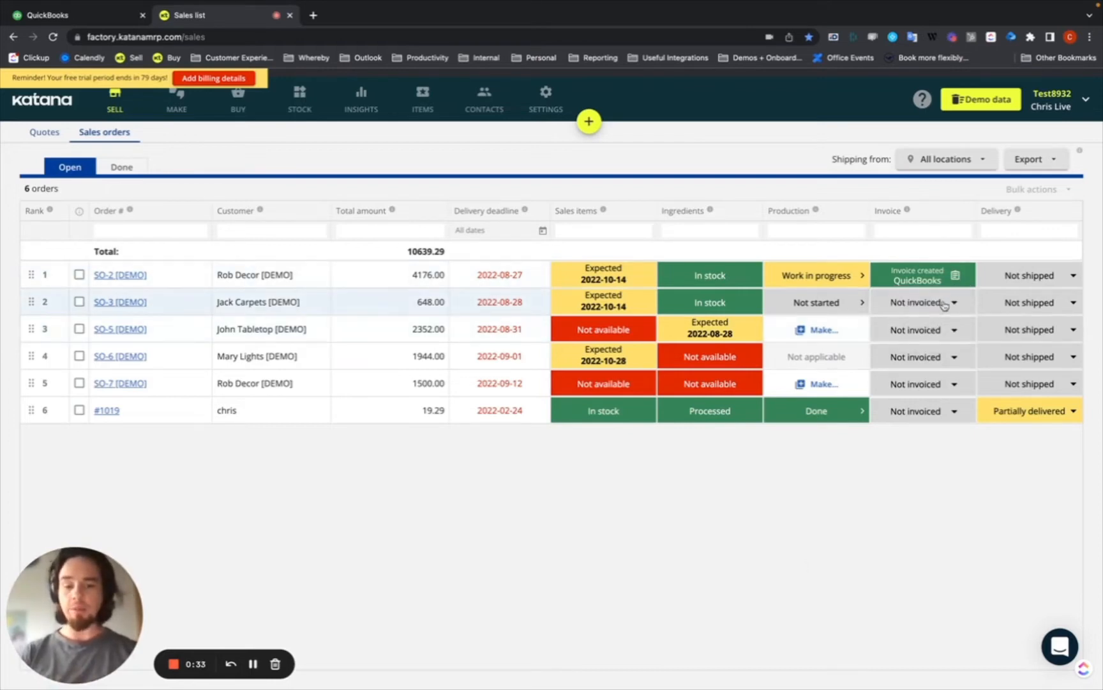
{"action": "left_click", "coordinate": [120, 301]}
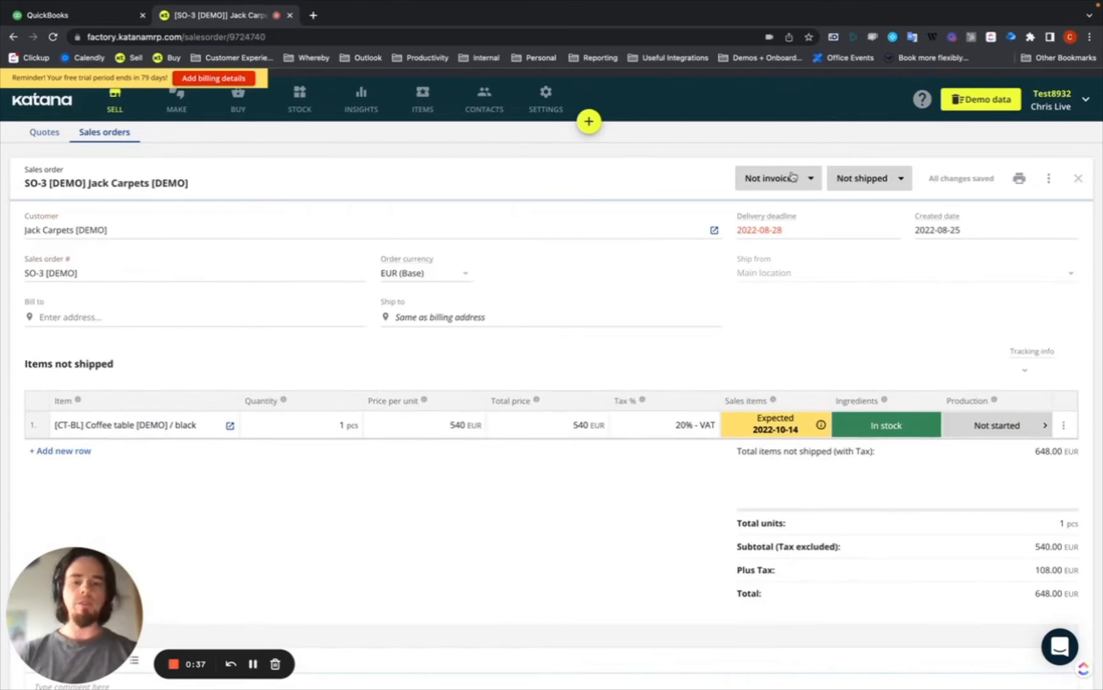
{"action": "left_click", "coordinate": [777, 178]}
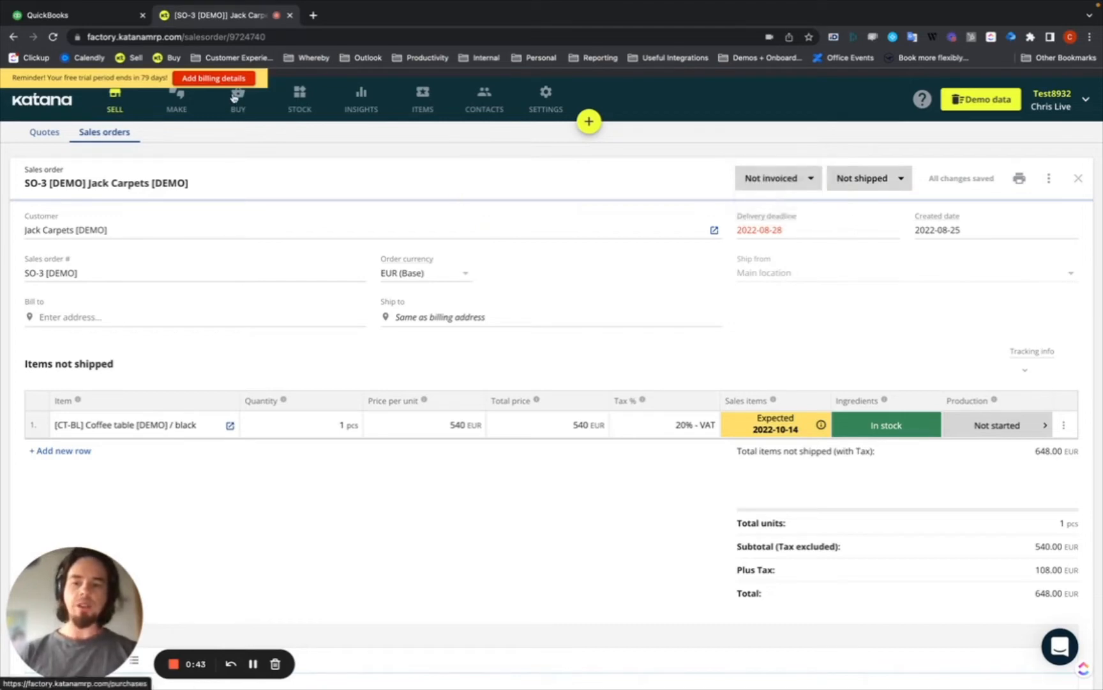
Check PO-2's Not billed options, then open purchase order PO-2 [DEMO] from Furniture Crafting Products
{"action": "left_click", "coordinate": [238, 97]}
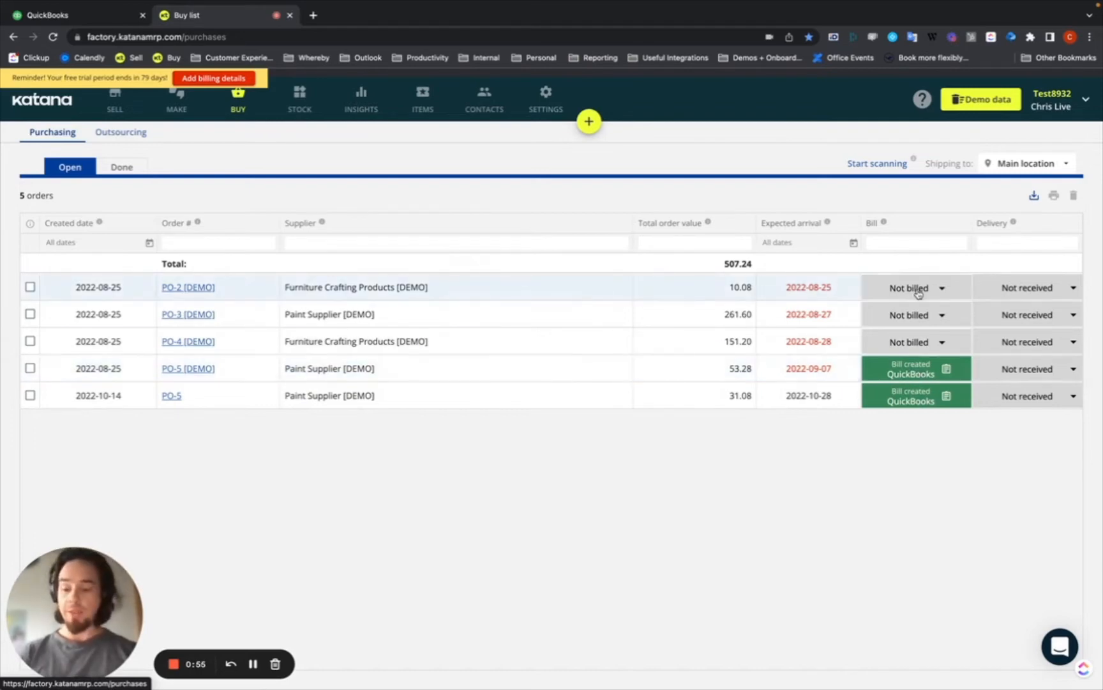
{"action": "left_click", "coordinate": [917, 288]}
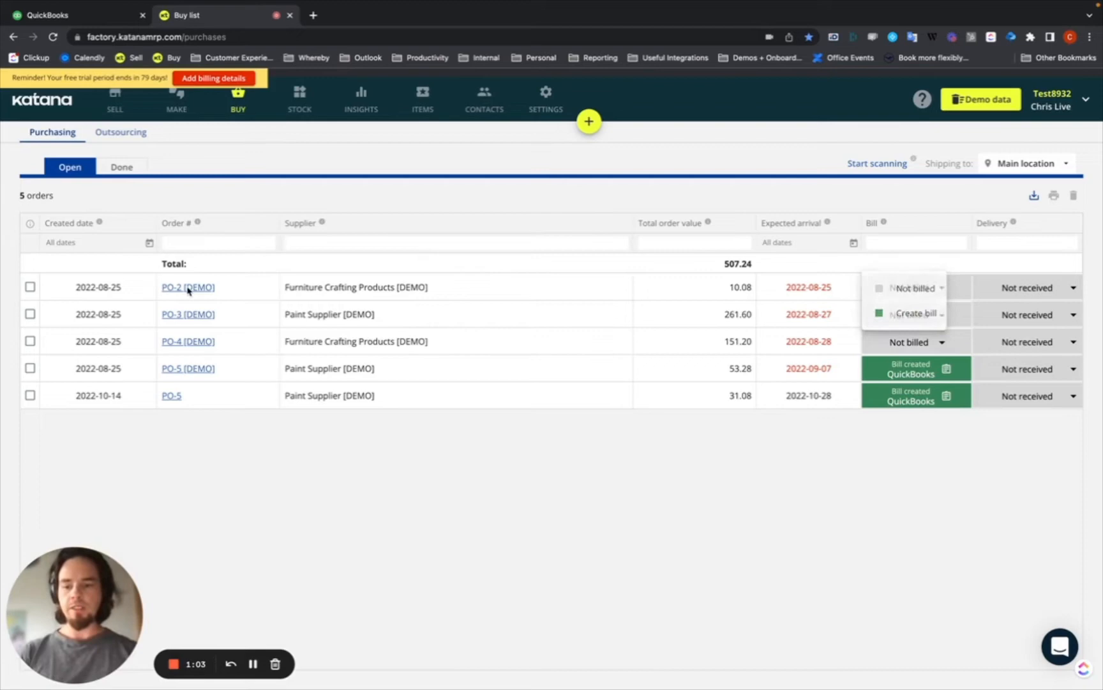
{"action": "left_click", "coordinate": [187, 287]}
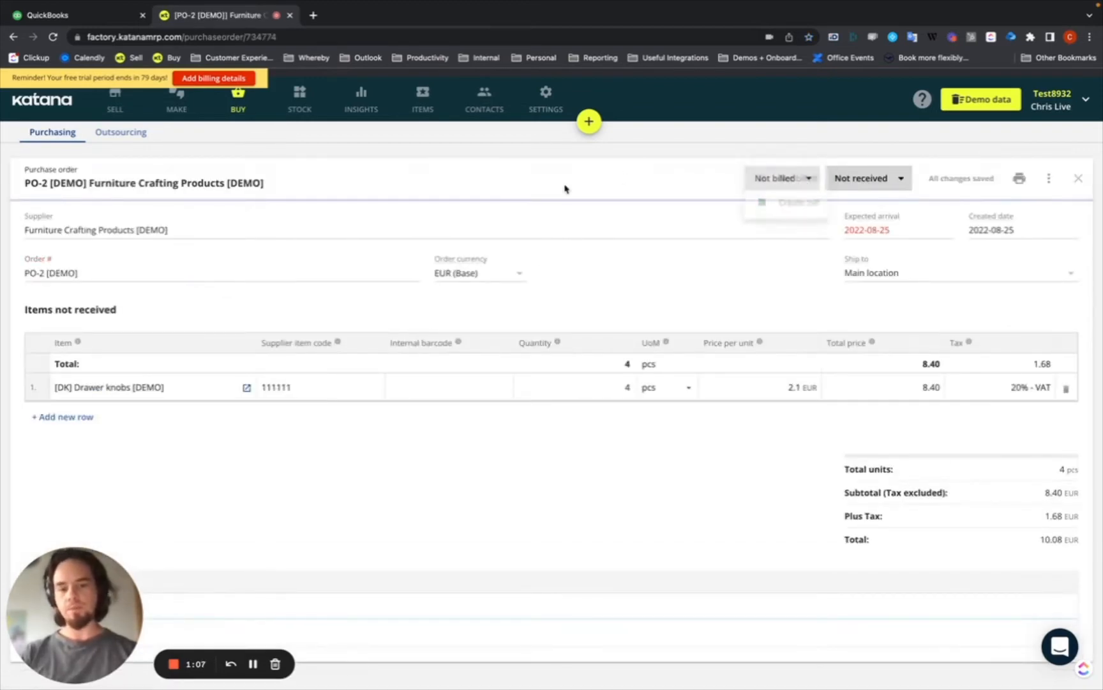
Review outsourced order OPO-5's billing options, leaving it not billed, and return to the sales orders
{"action": "left_click", "coordinate": [120, 131]}
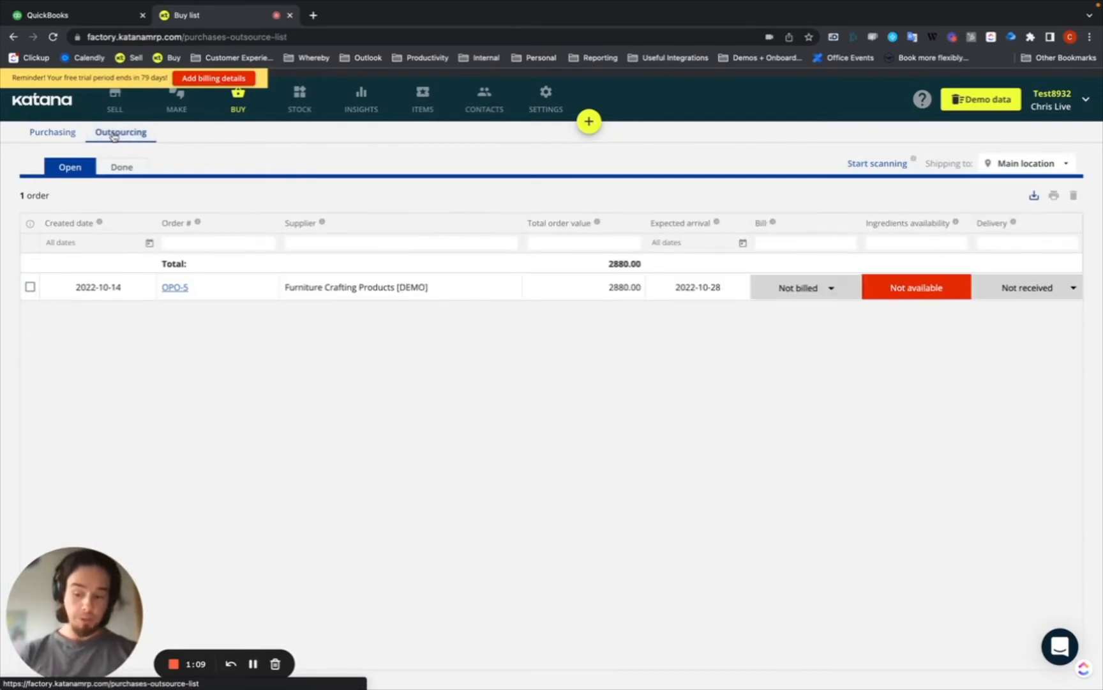
{"action": "mouse_move", "coordinate": [744, 269]}
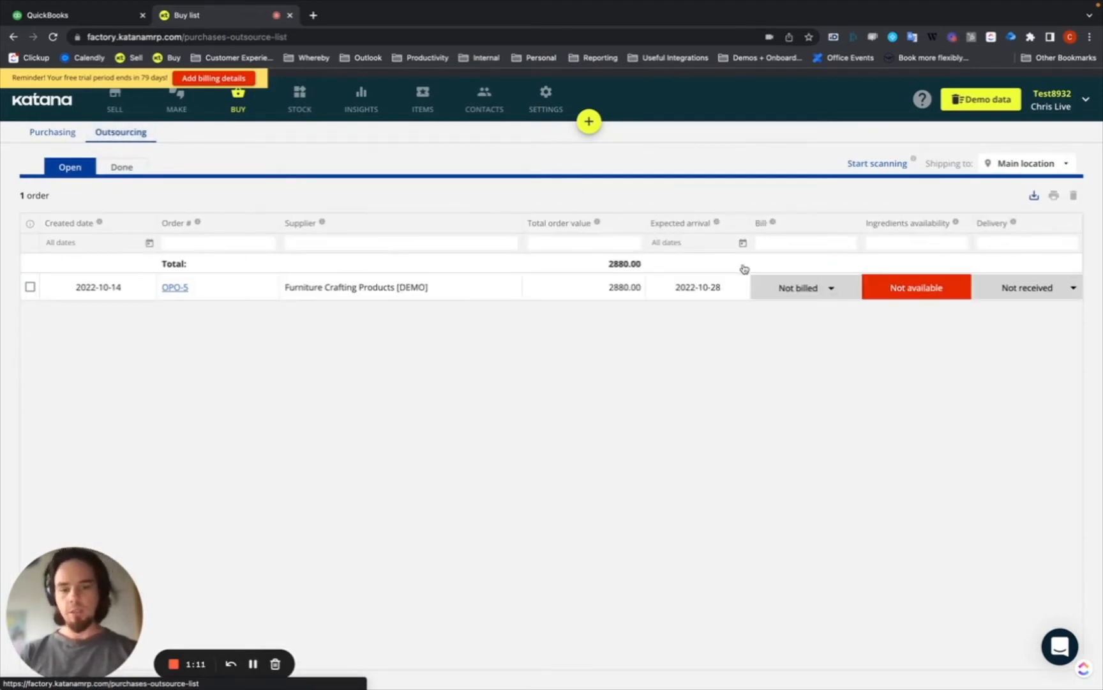
{"action": "left_click", "coordinate": [804, 287]}
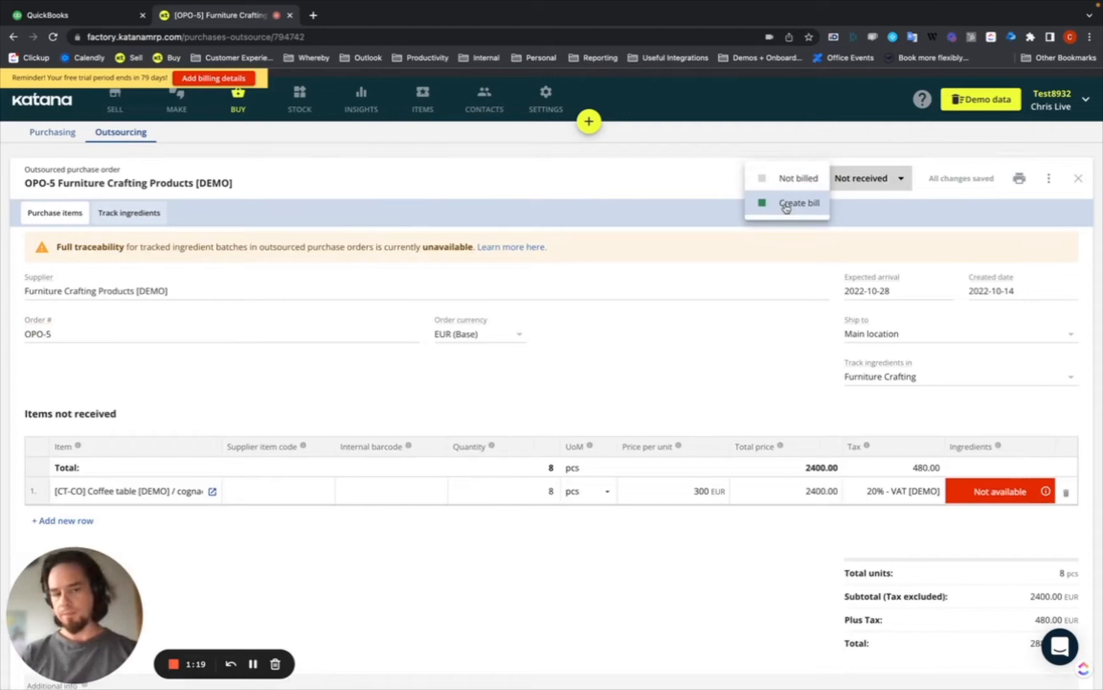
{"action": "left_click", "coordinate": [779, 178]}
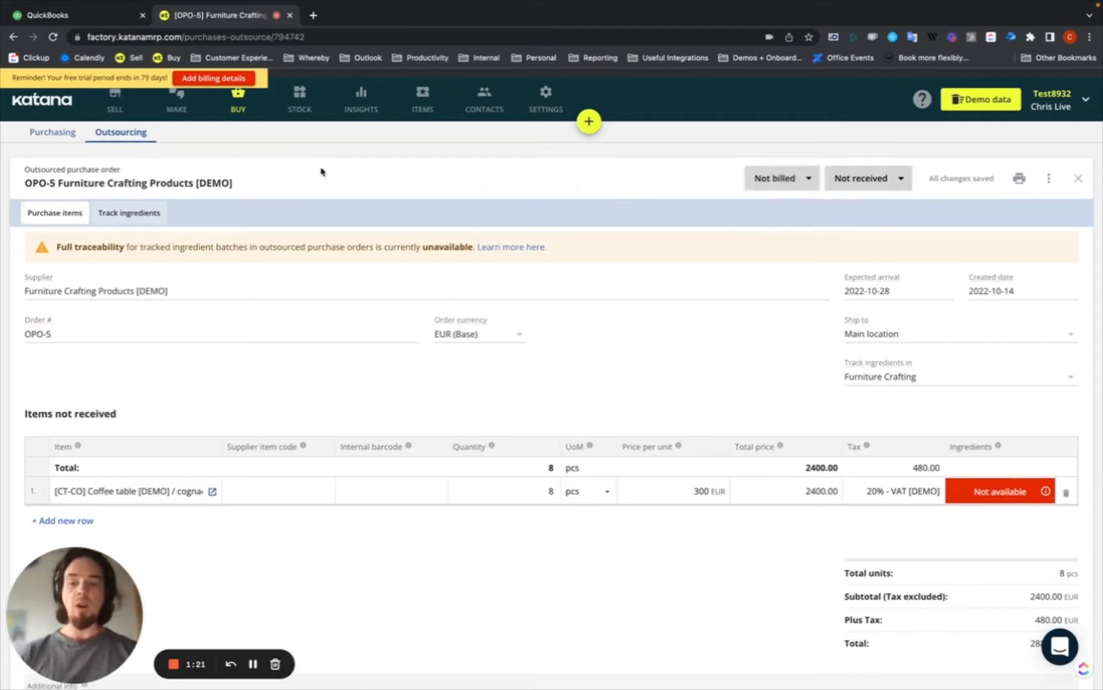
{"action": "left_click", "coordinate": [115, 98]}
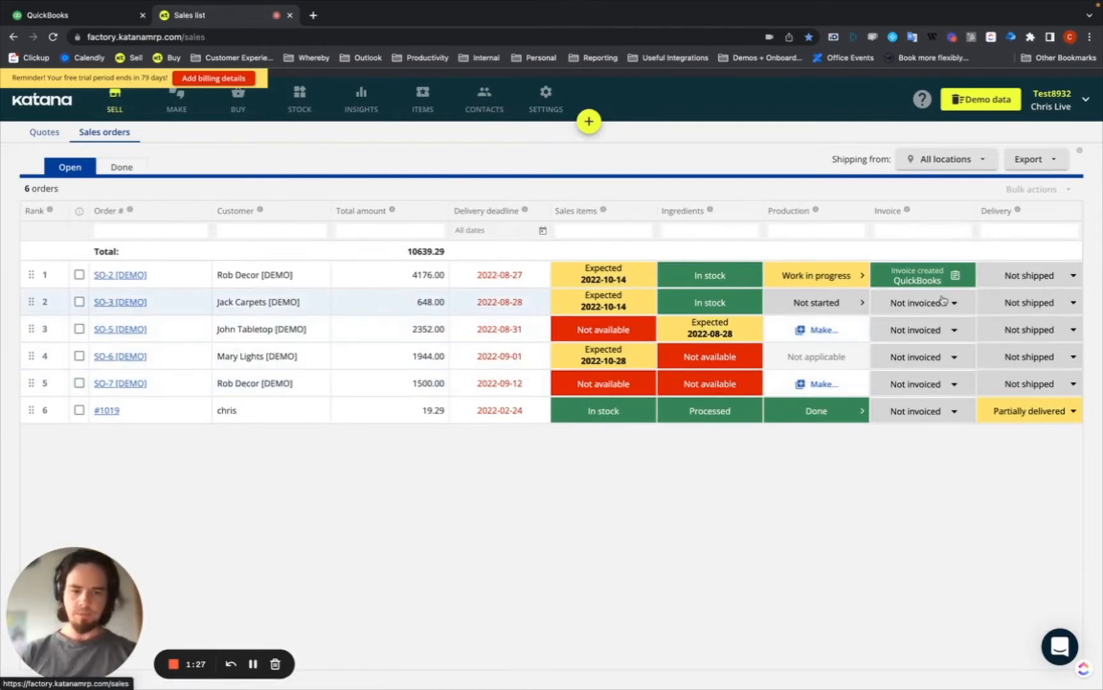
Create a QuickBooks invoice for SO-3 and open its invoice SO-226 in QuickBooks
{"action": "left_click", "coordinate": [922, 302]}
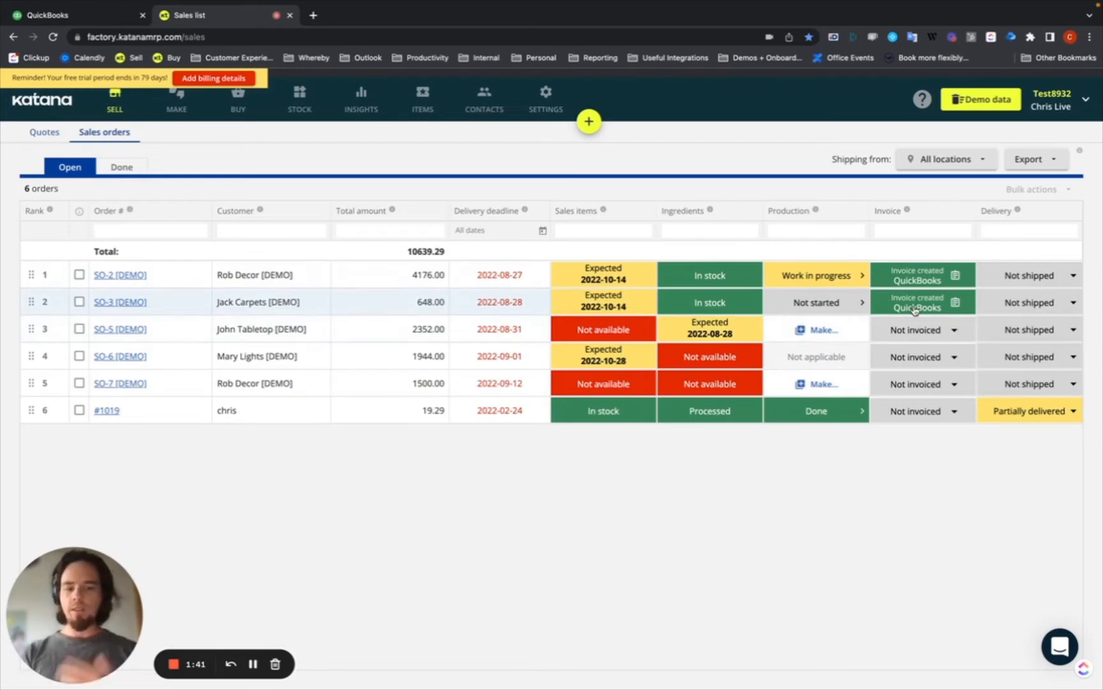
{"action": "left_click", "coordinate": [916, 302]}
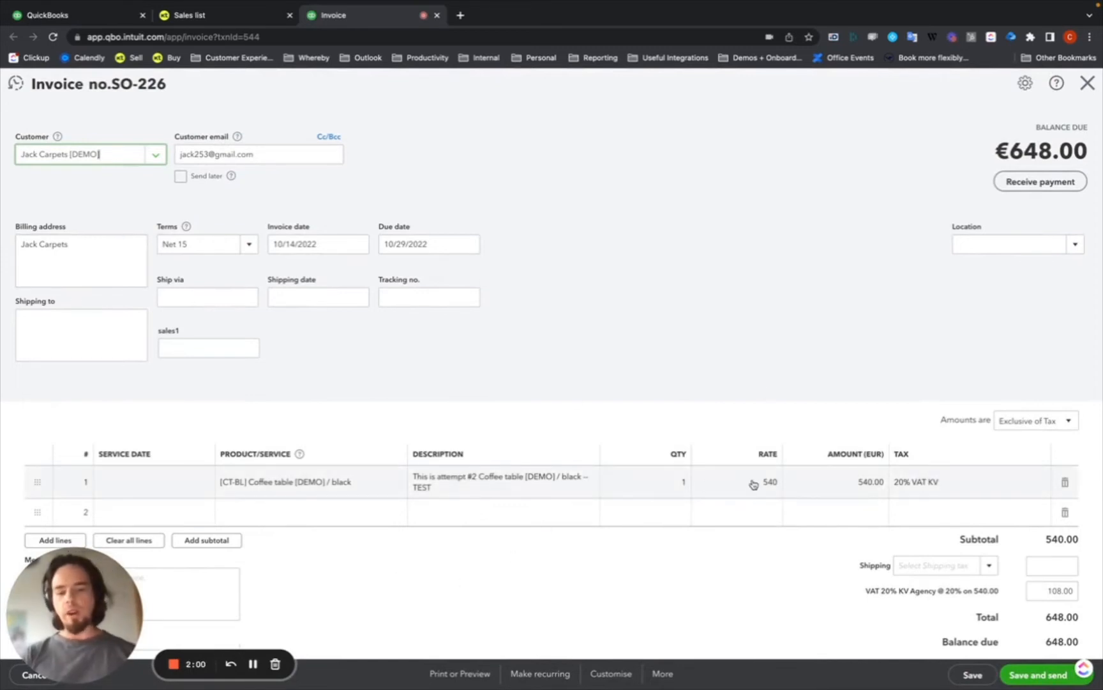
{"action": "mouse_move", "coordinate": [927, 475]}
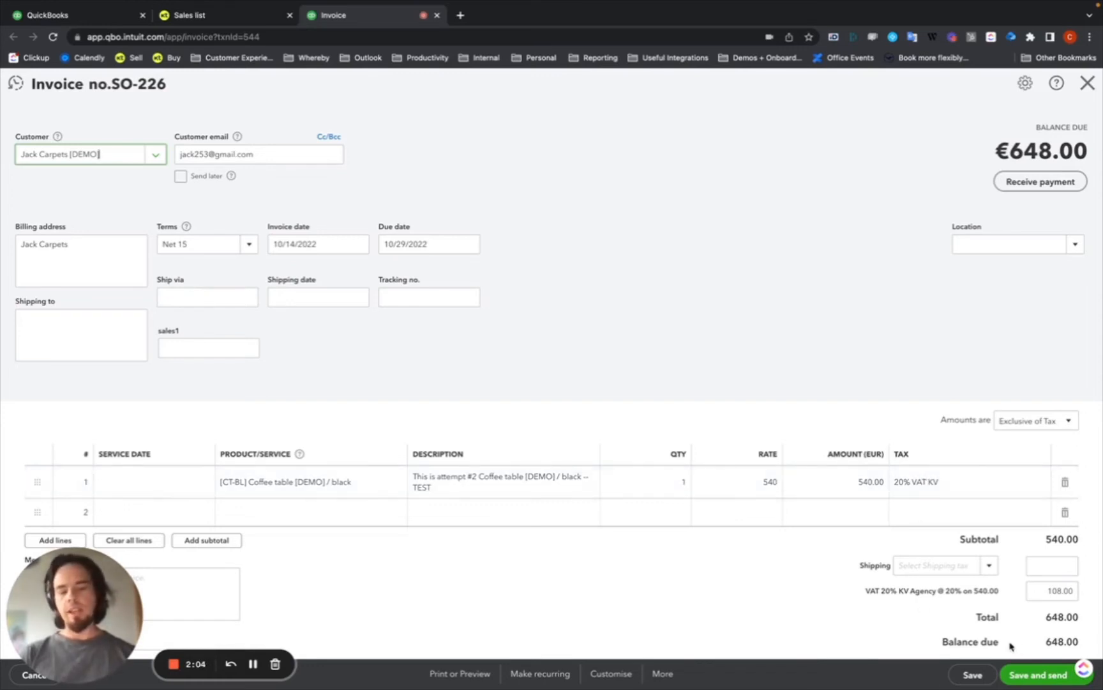
{"action": "mouse_move", "coordinate": [804, 627]}
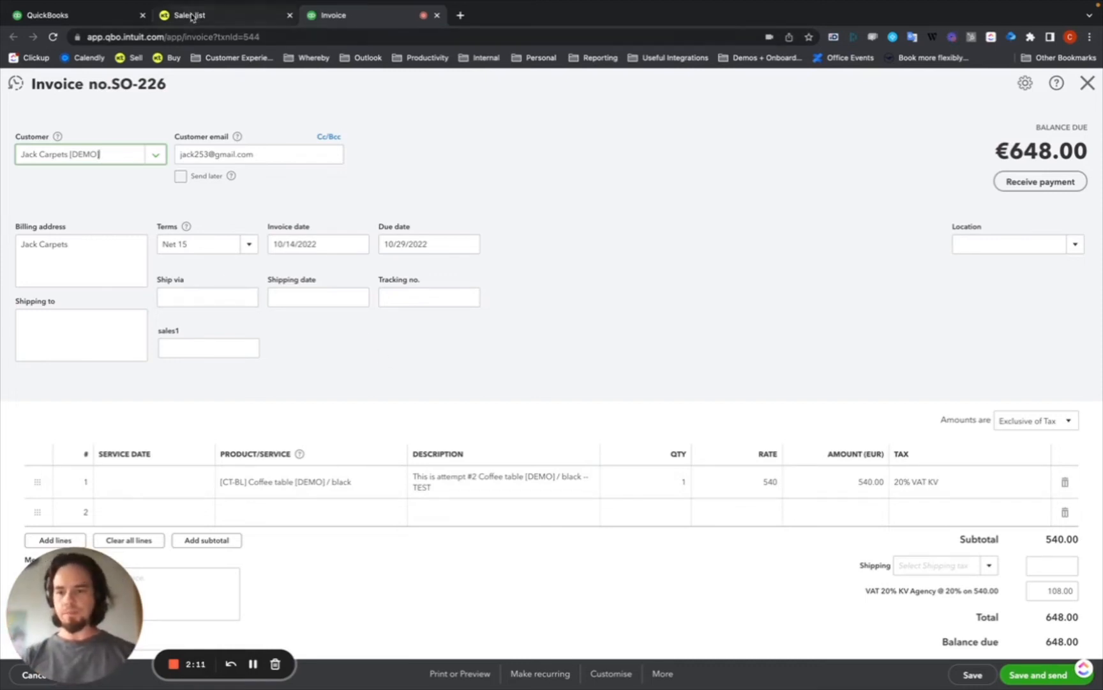
Return from QuickBooks invoice SO-226 to Katana's purchase orders list
{"action": "left_click", "coordinate": [225, 15]}
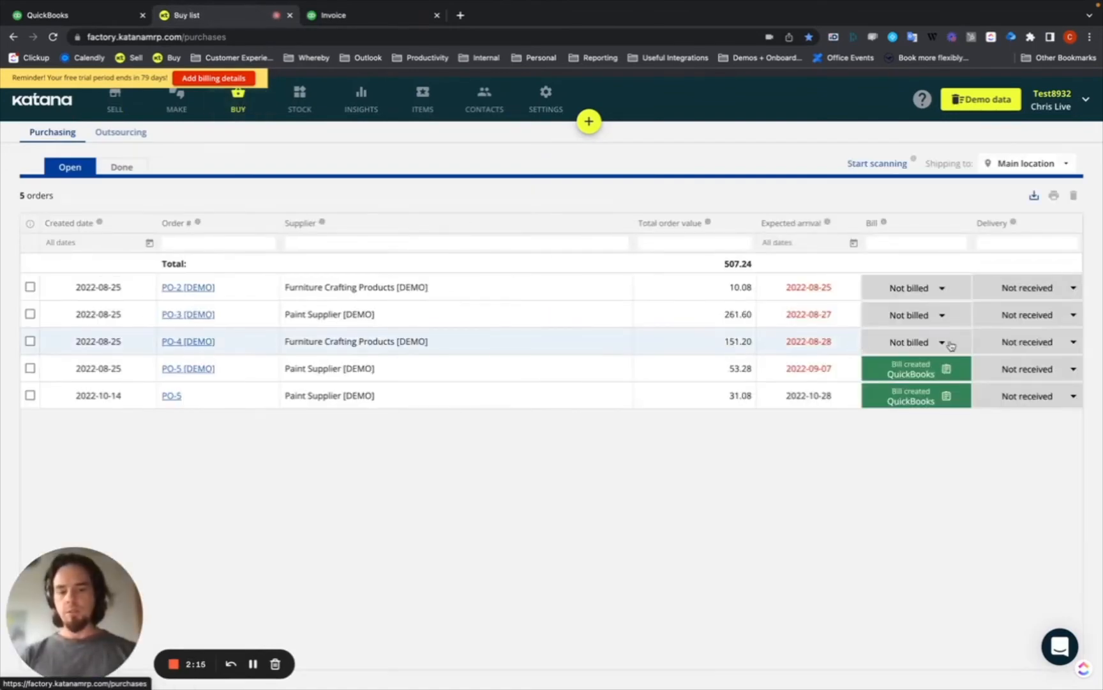
Create a QuickBooks bill for PO-4 [DEMO] and open the €151.20 drawer knobs bill
{"action": "left_click", "coordinate": [942, 341]}
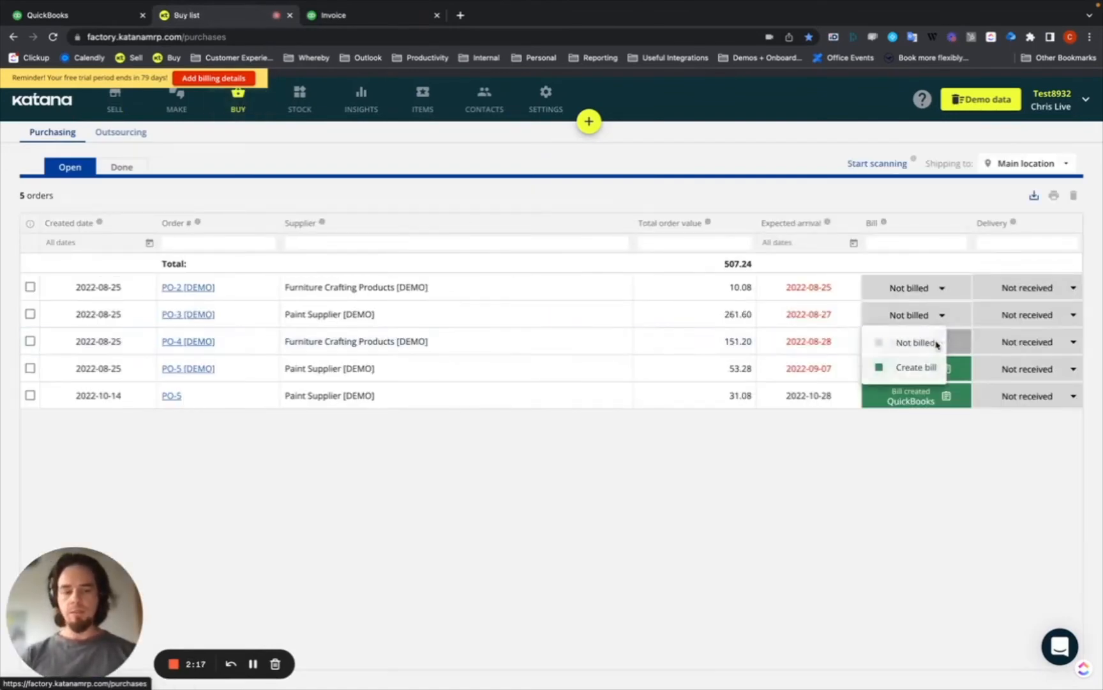
{"action": "left_click", "coordinate": [915, 366]}
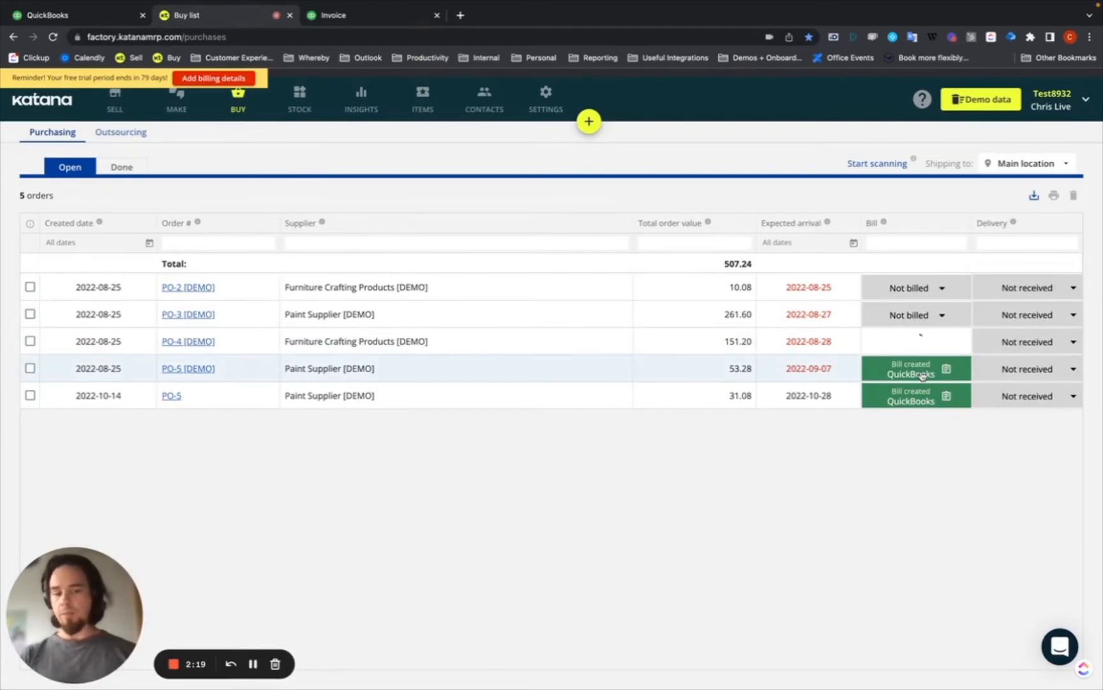
{"action": "left_click", "coordinate": [915, 340]}
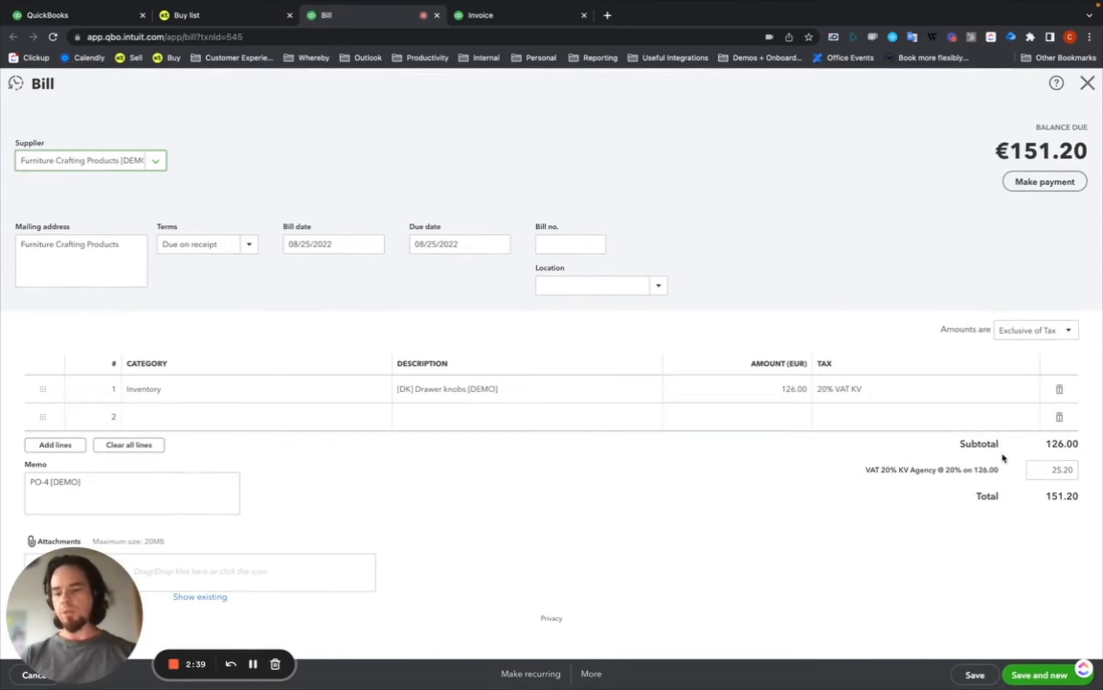
{"action": "mouse_move", "coordinate": [668, 456]}
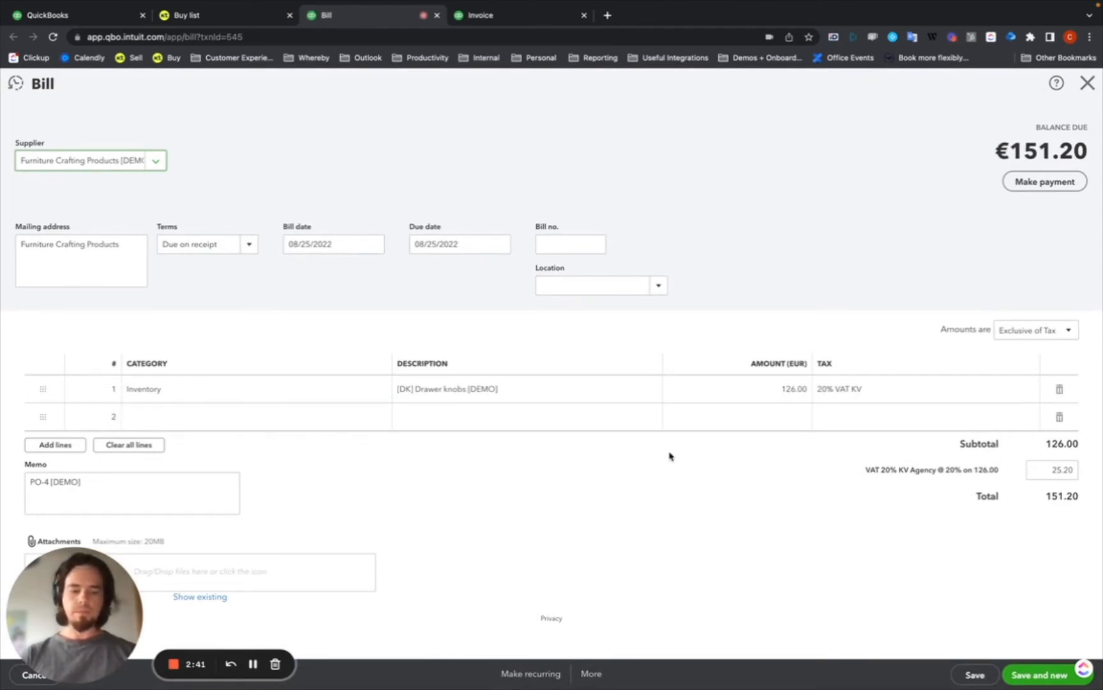
{"action": "mouse_move", "coordinate": [203, 14]}
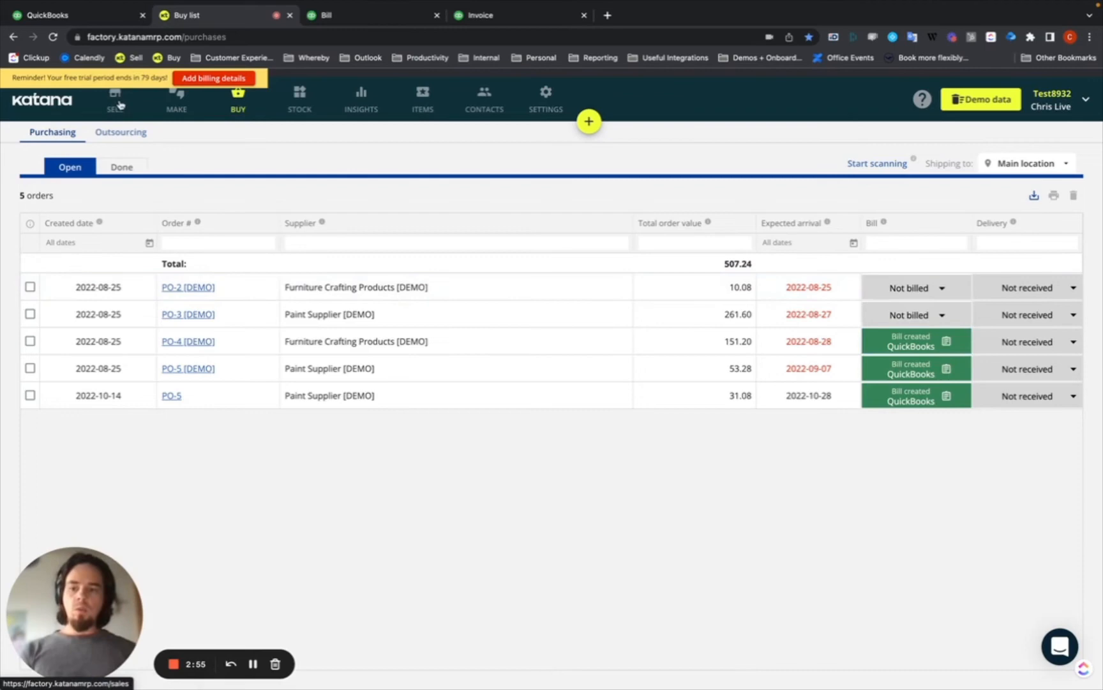
Go to the open sales orders list
{"action": "left_click", "coordinate": [115, 95]}
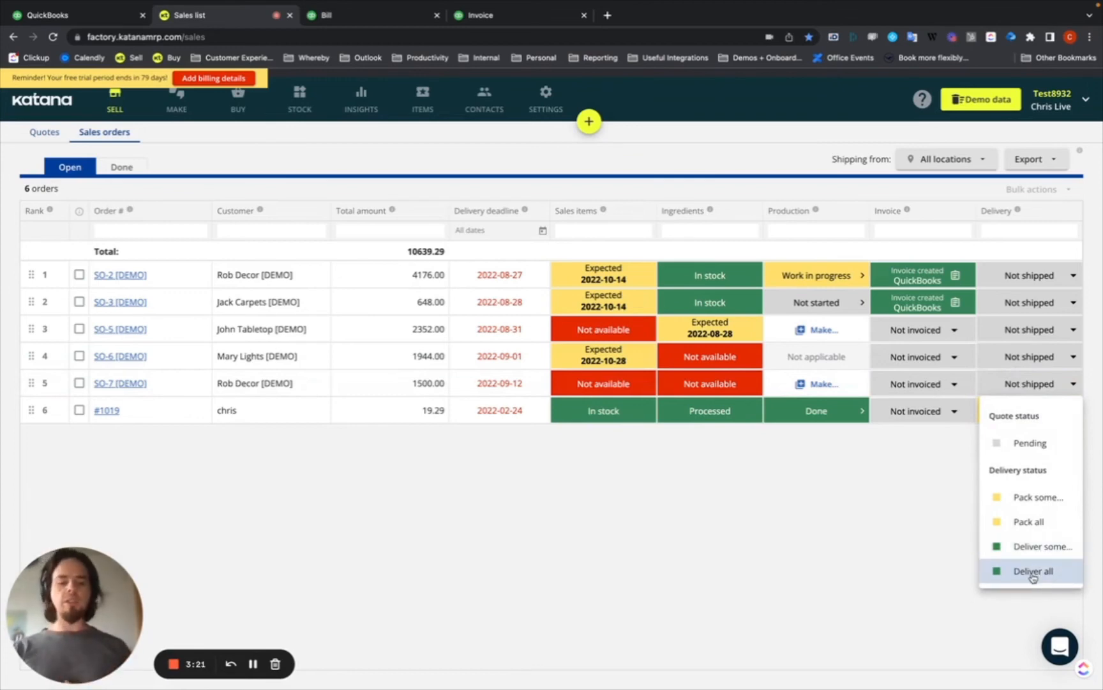
Deliver all on order #1019, continuing past the stock warning and confirming Batch-001
{"action": "left_click", "coordinate": [1033, 570]}
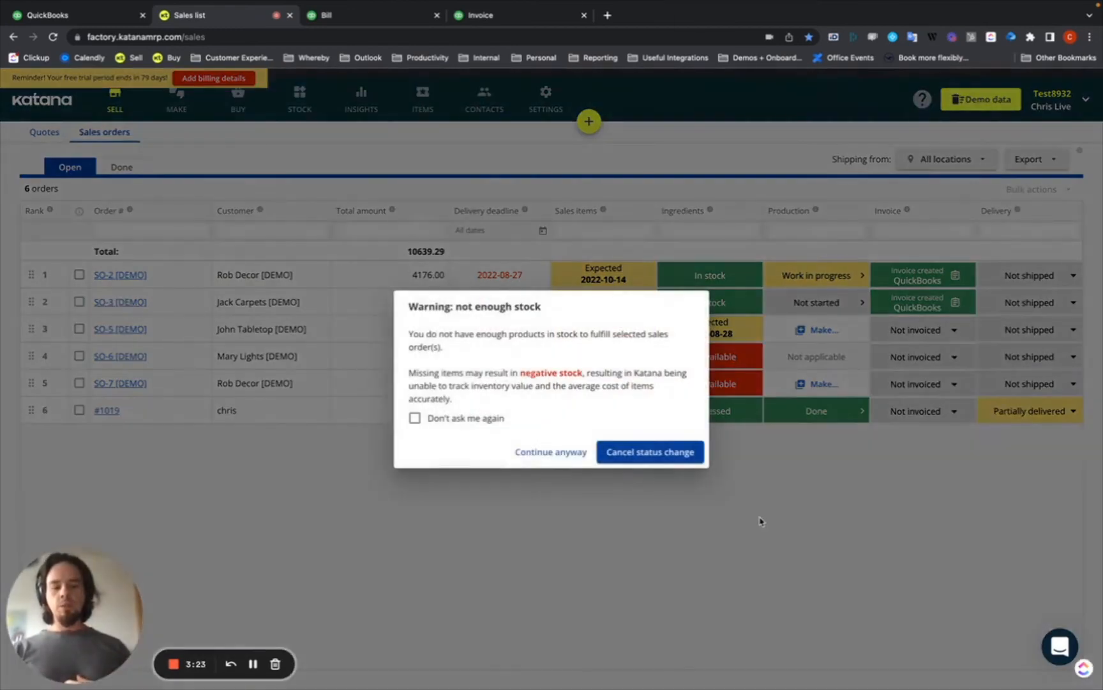
{"action": "left_click", "coordinate": [648, 451]}
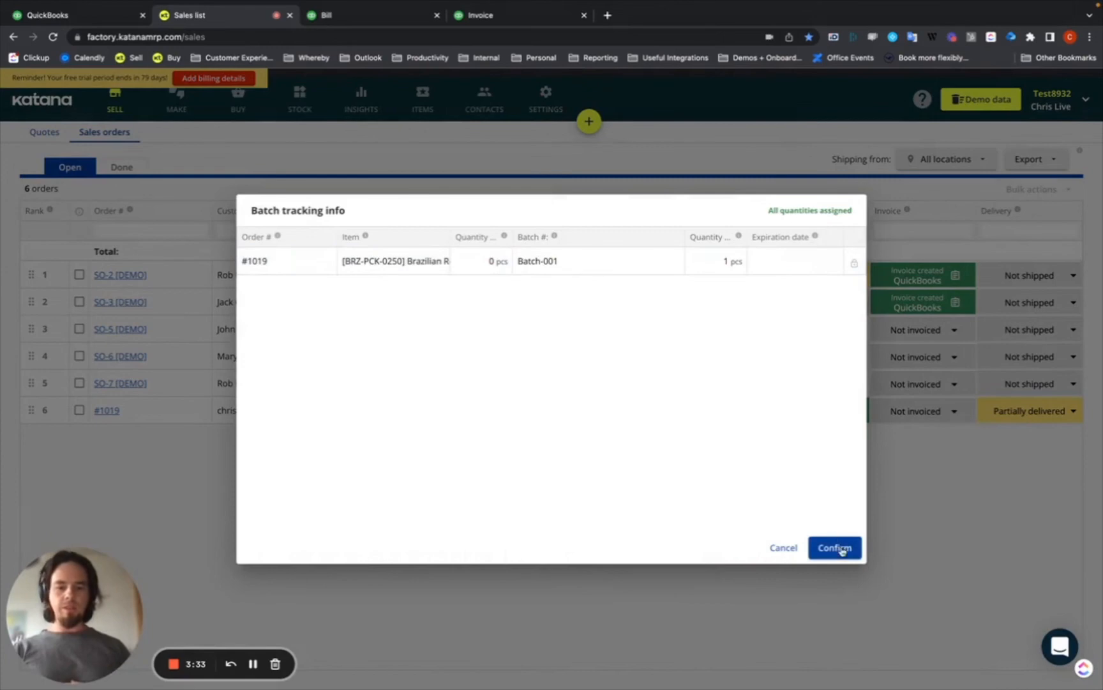
{"action": "left_click", "coordinate": [834, 547]}
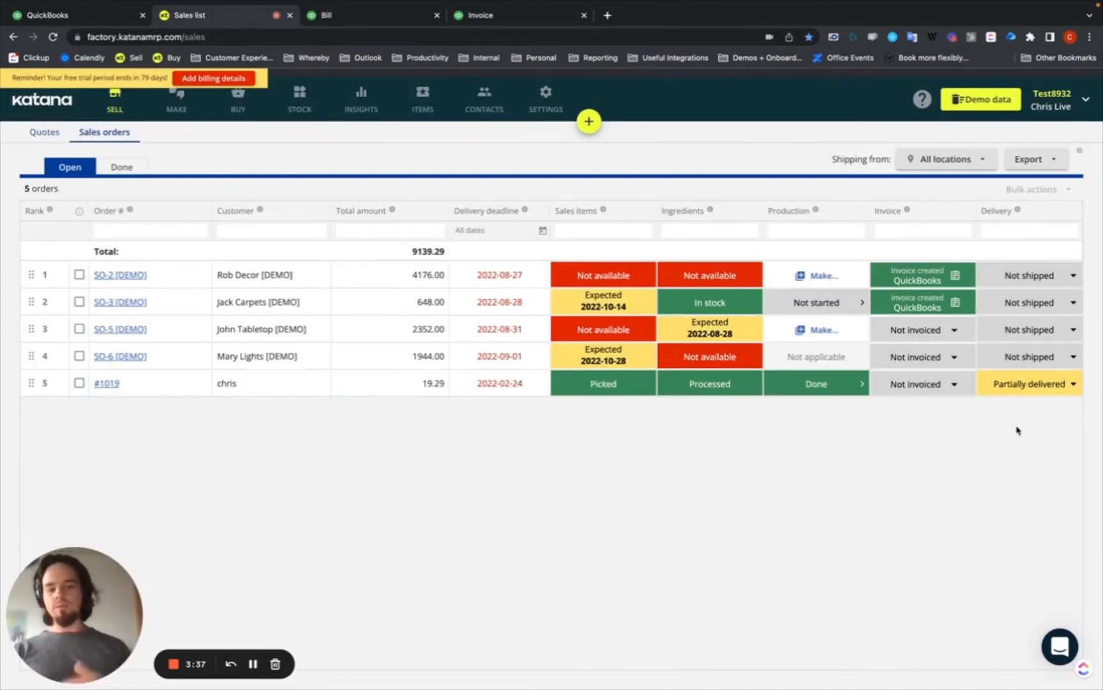
{"action": "mouse_move", "coordinate": [383, 499]}
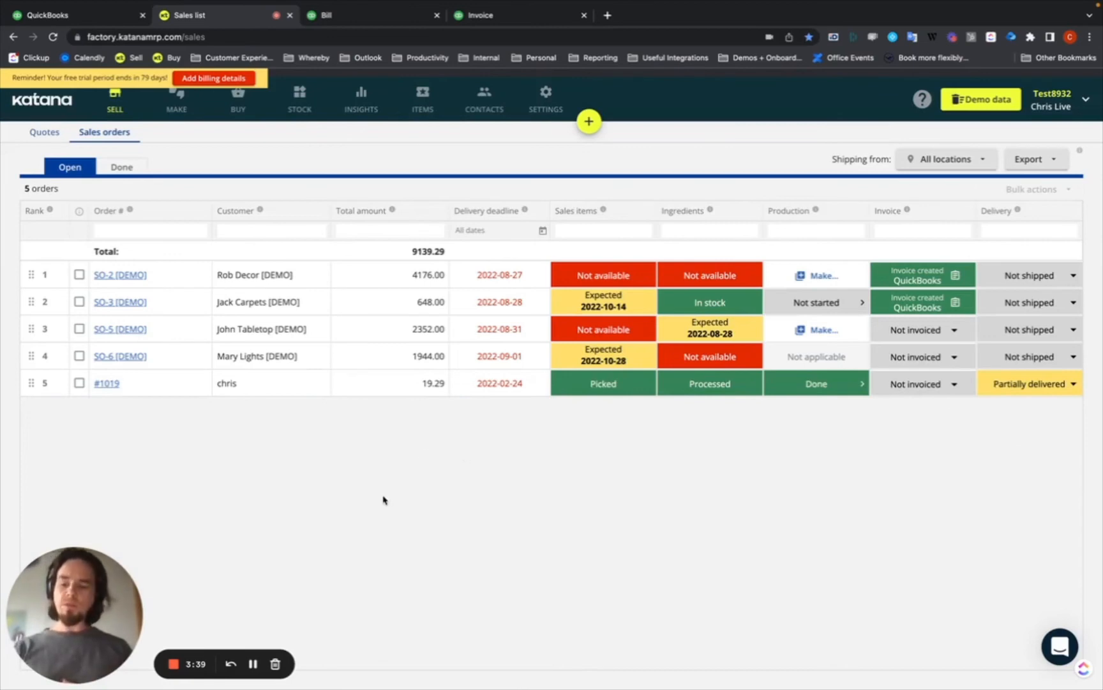
Show the Done sales orders, where #1019 for chris is listed as Delivered
{"action": "left_click", "coordinate": [122, 167]}
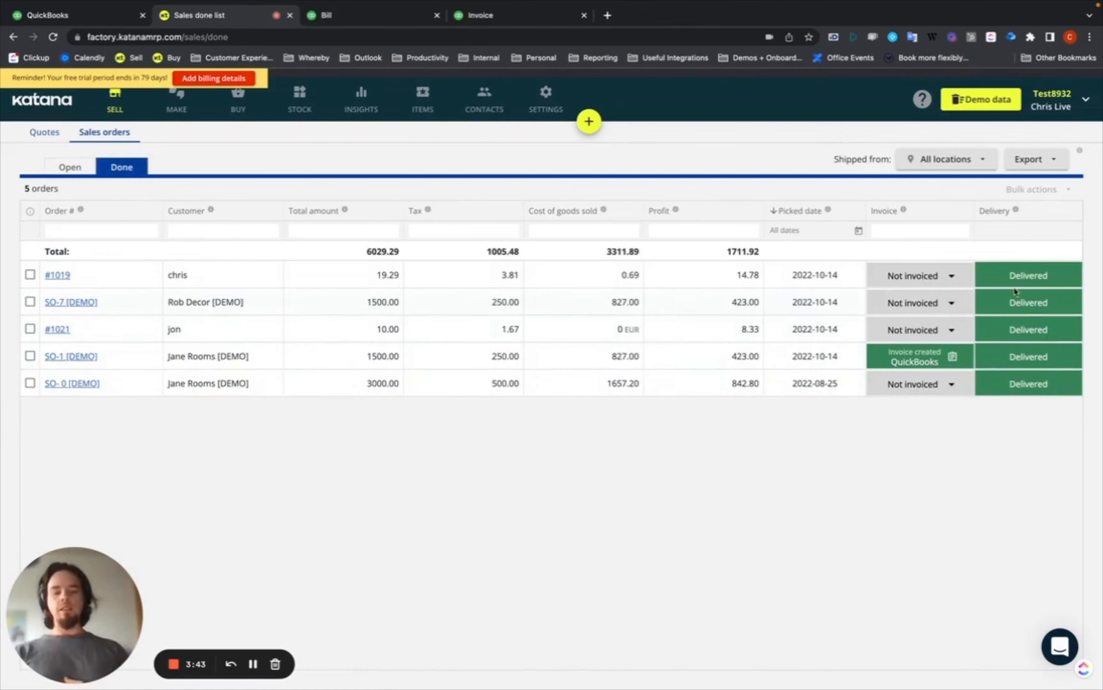
{"action": "mouse_move", "coordinate": [876, 561]}
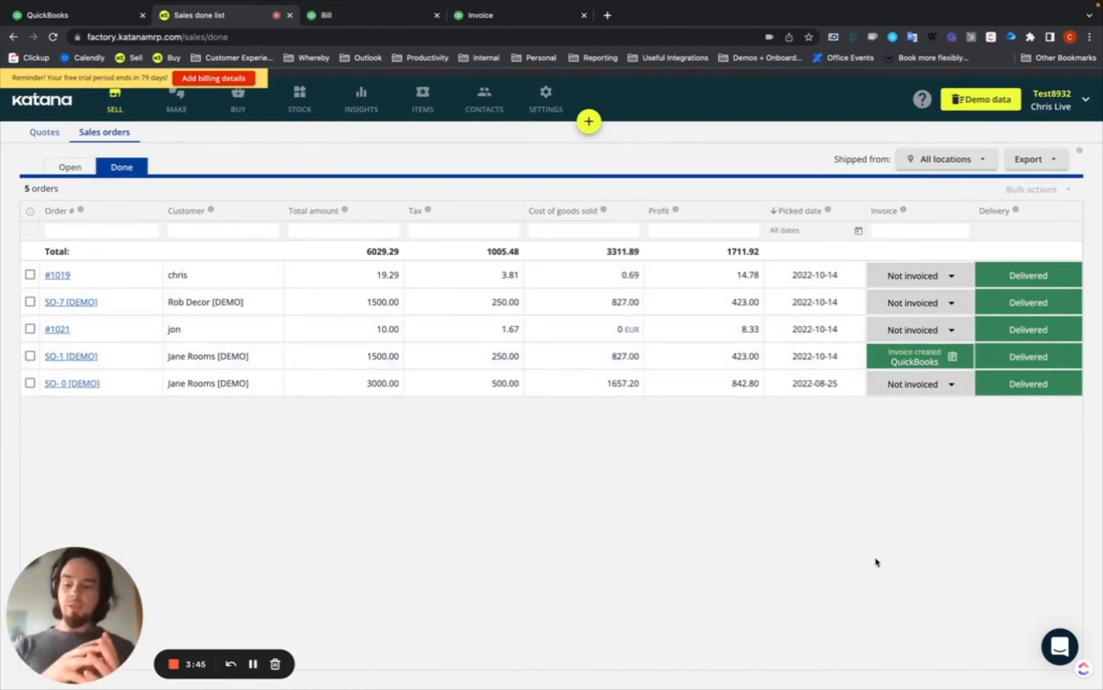